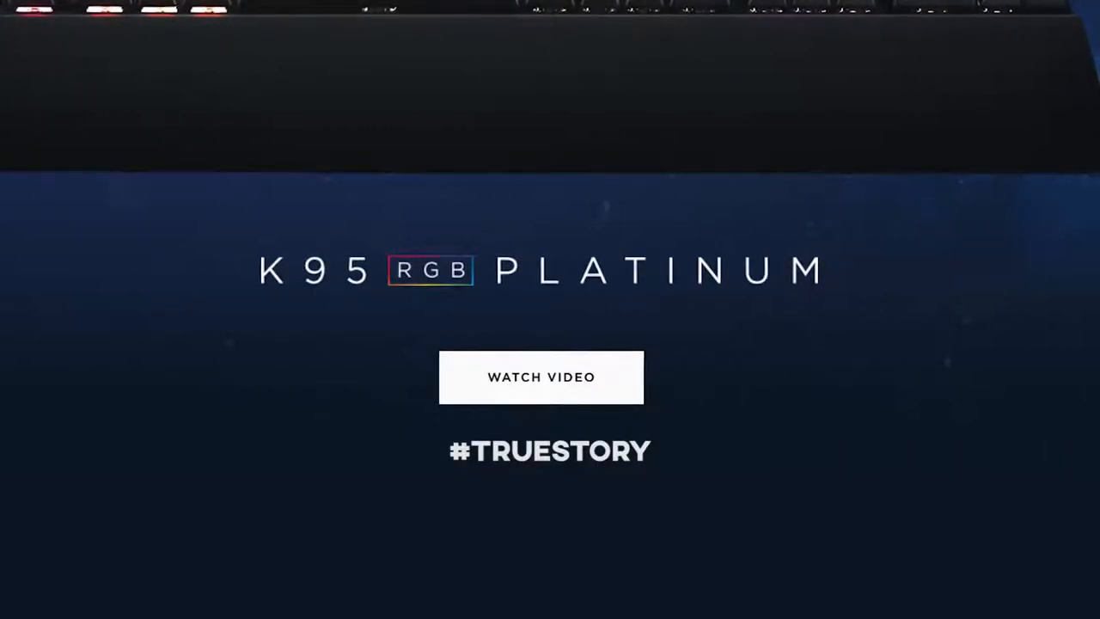
left_click(540, 377)
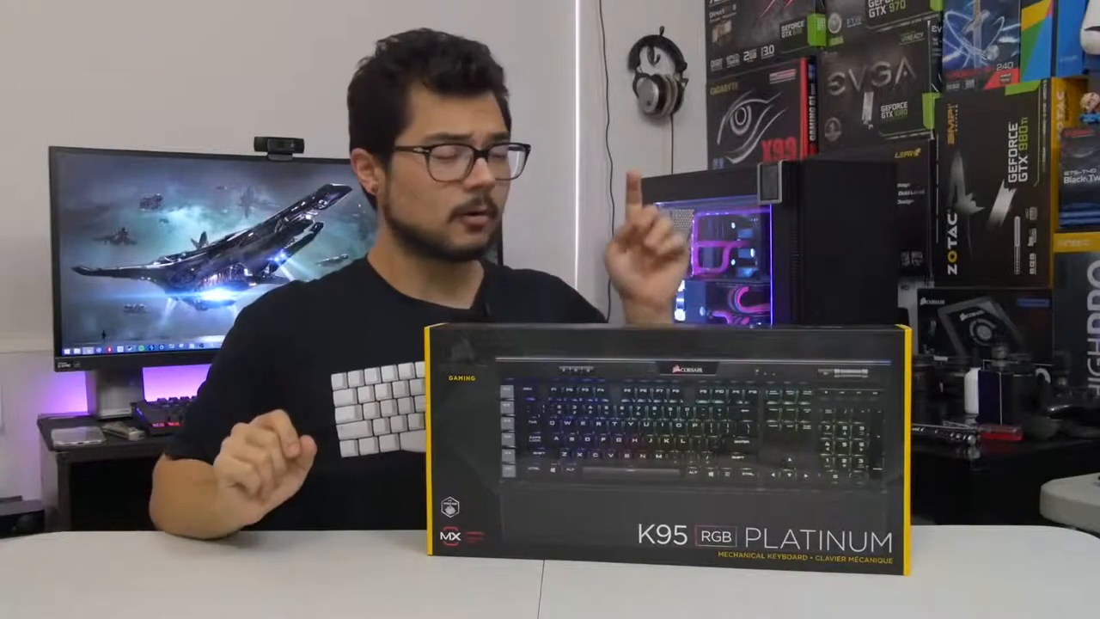